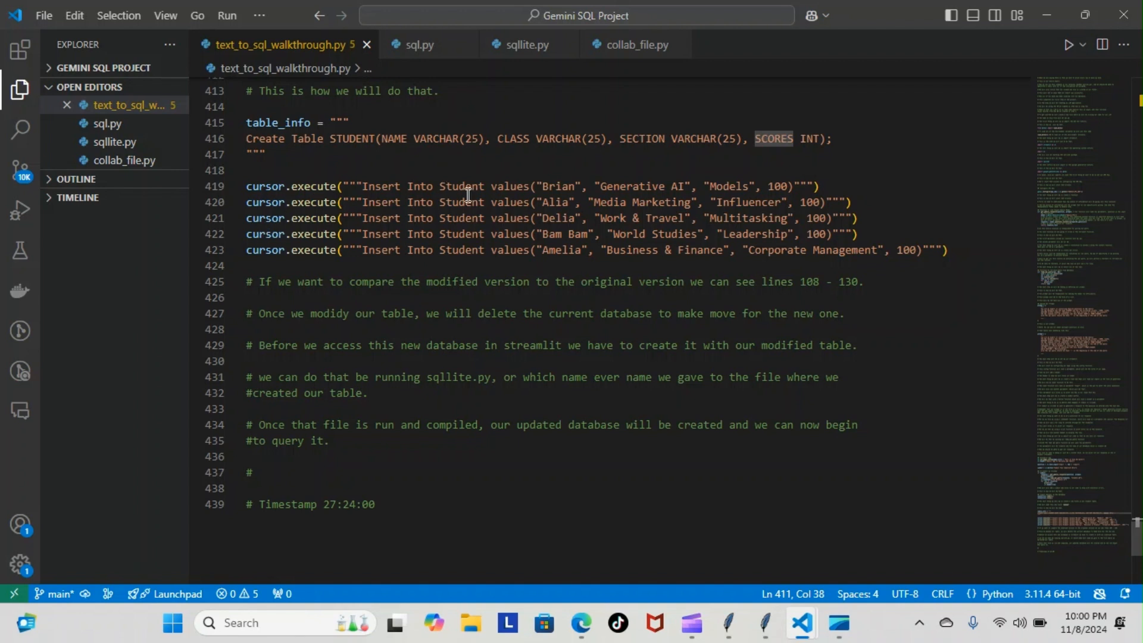
mouse_move(770, 182)
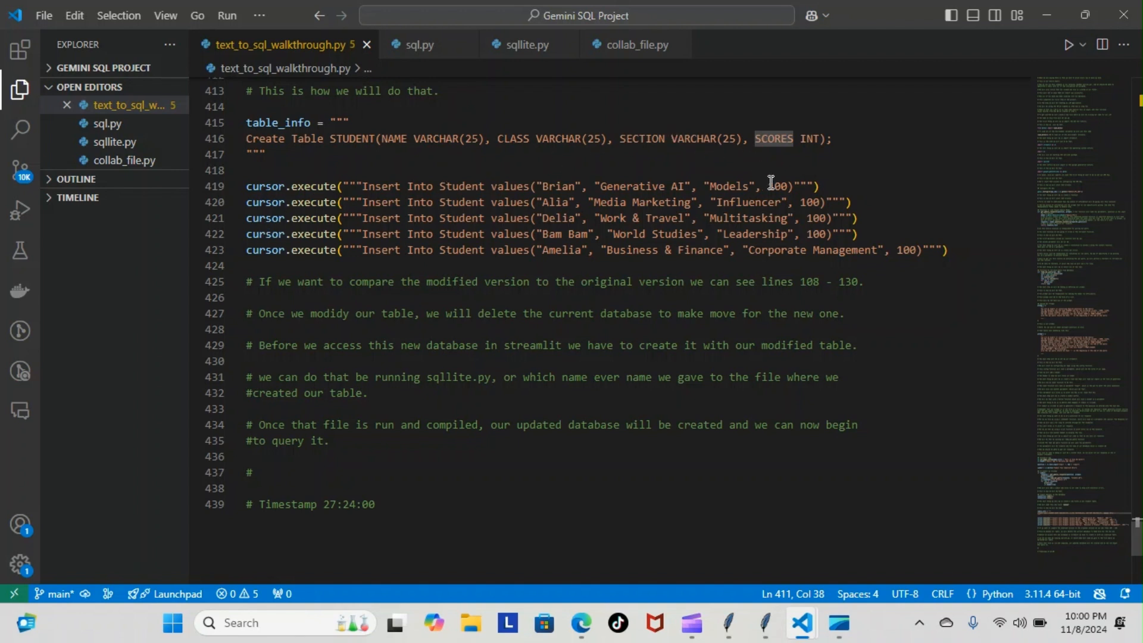
mouse_move(764, 163)
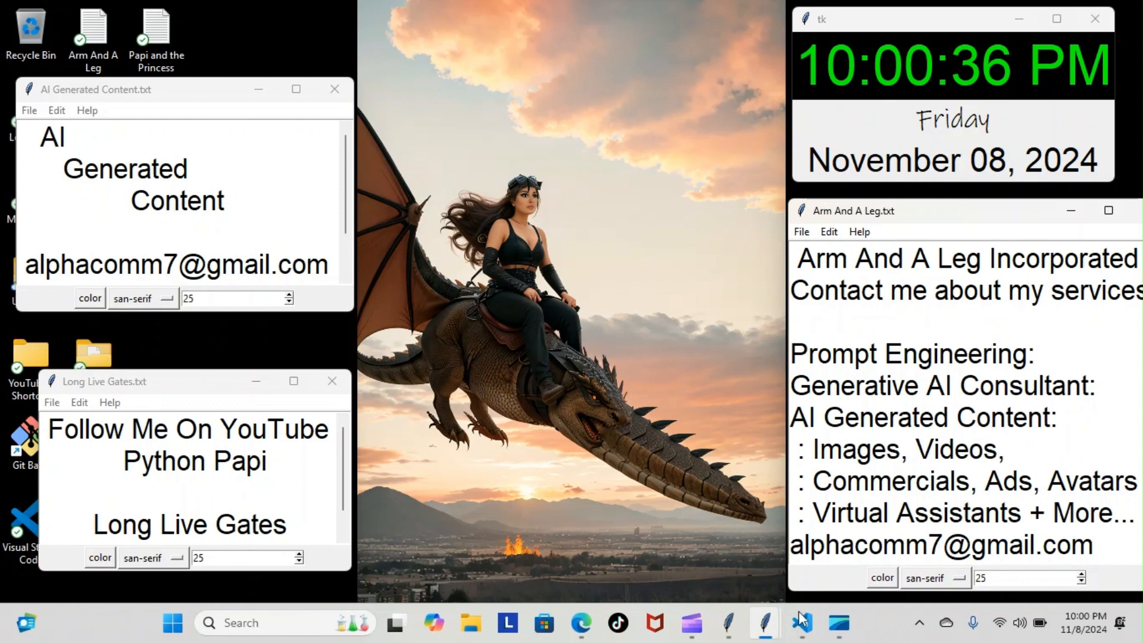
Switch to the Generative AI workspace showing the help_management_project.py agenda file.
click(801, 623)
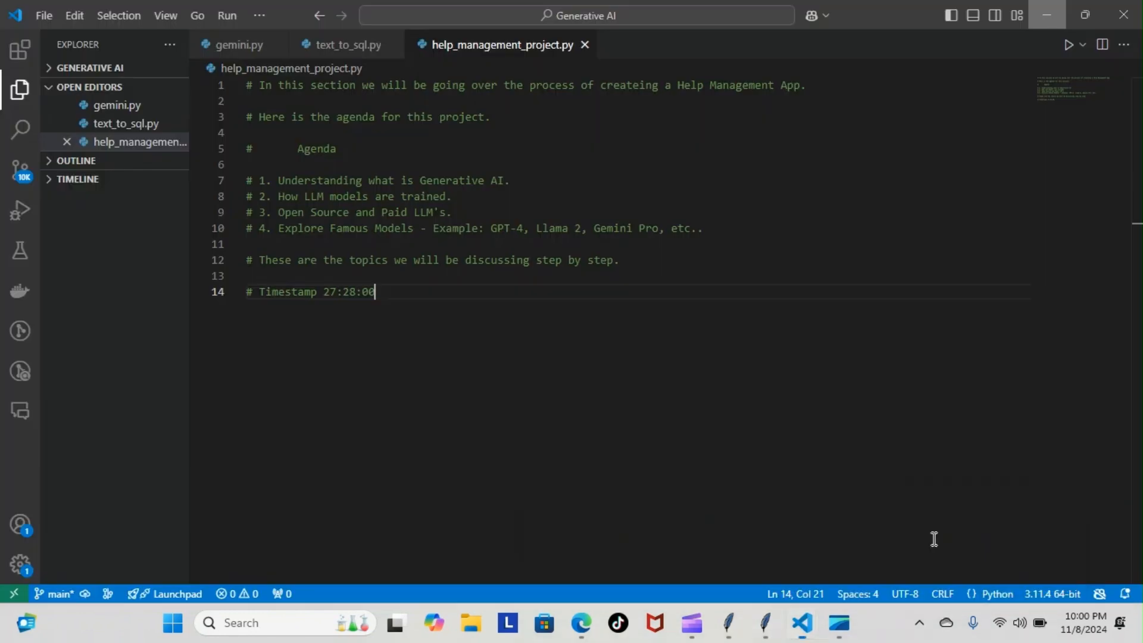
mouse_move(670, 437)
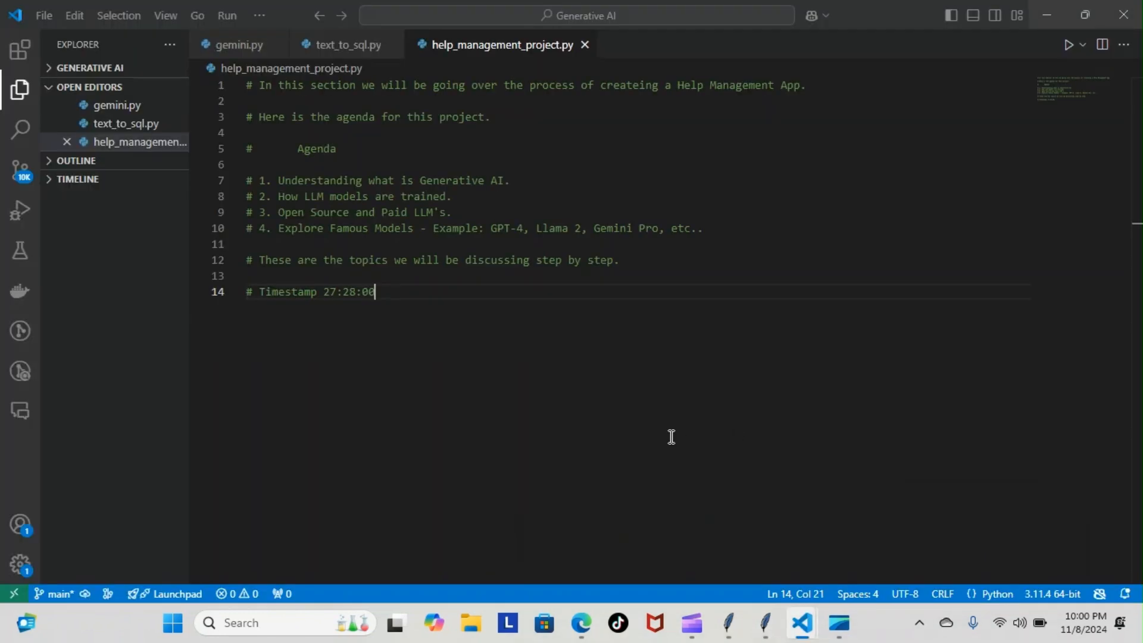